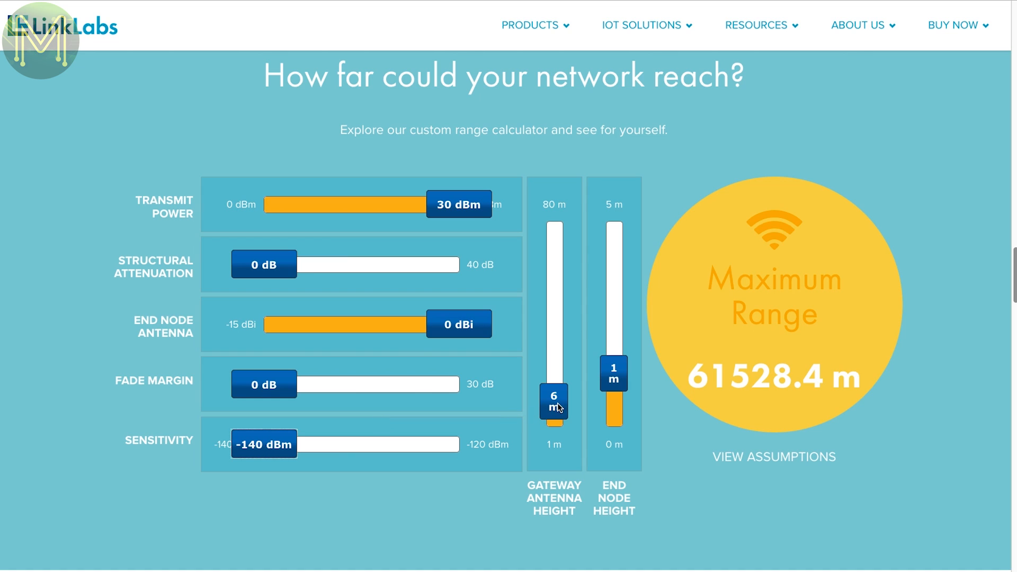
Set gateway antenna height to 80 m then down to 1 m, with end node height 5 m
left_click_drag(553, 401, 553, 207)
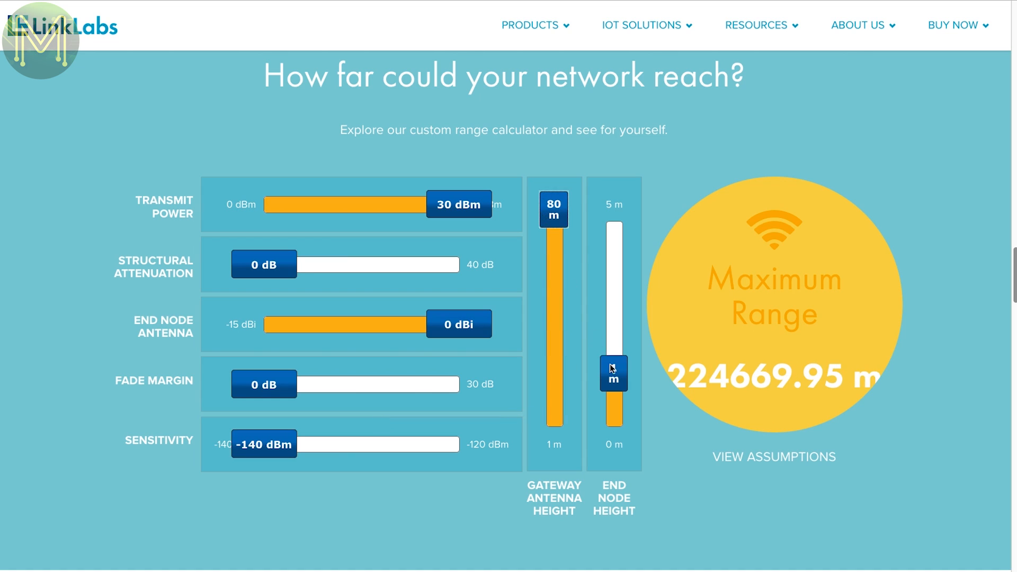
left_click_drag(613, 373, 613, 209)
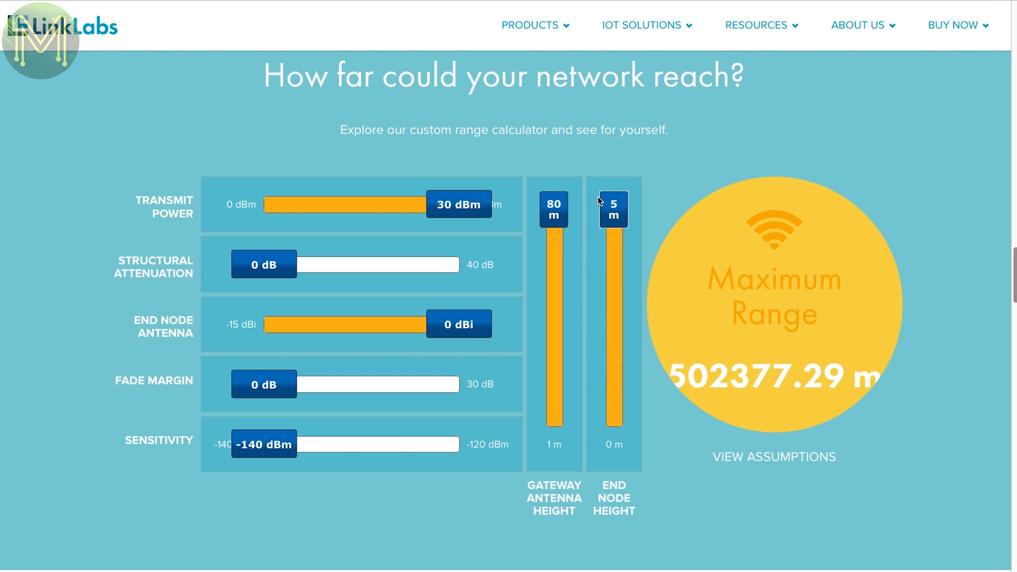
left_click_drag(613, 209, 613, 374)
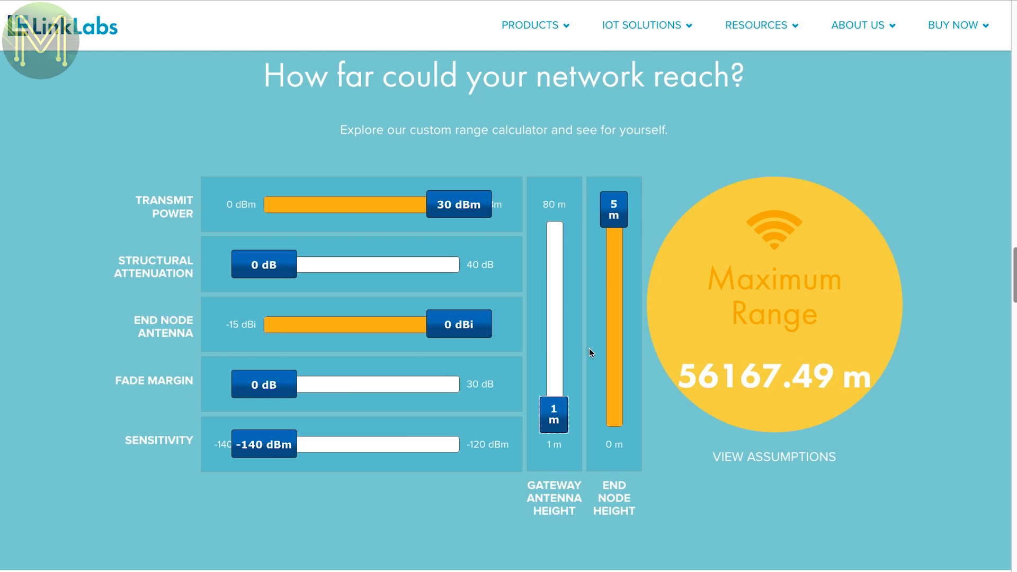
left_click_drag(613, 209, 613, 415)
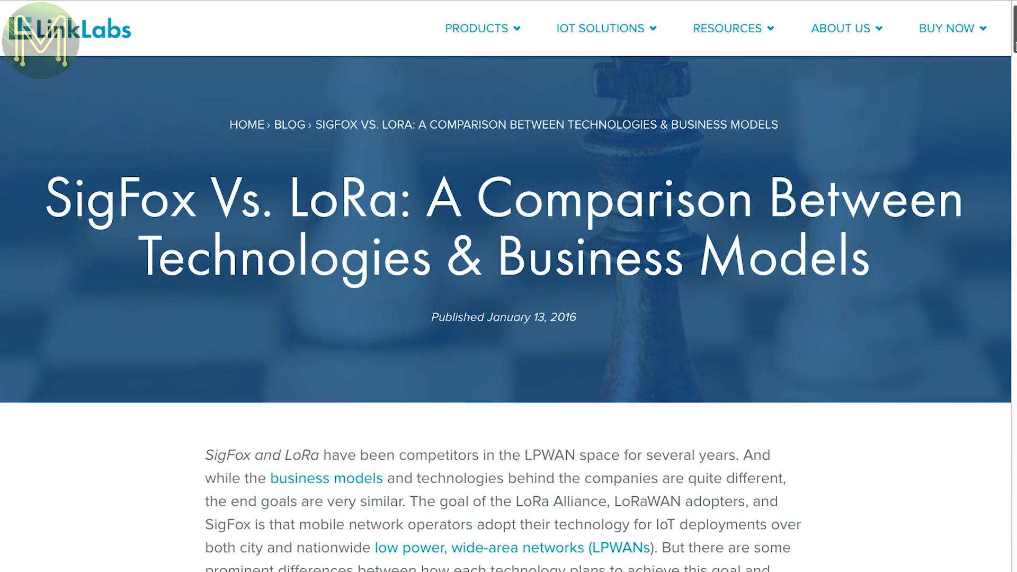
scroll("down", 3)
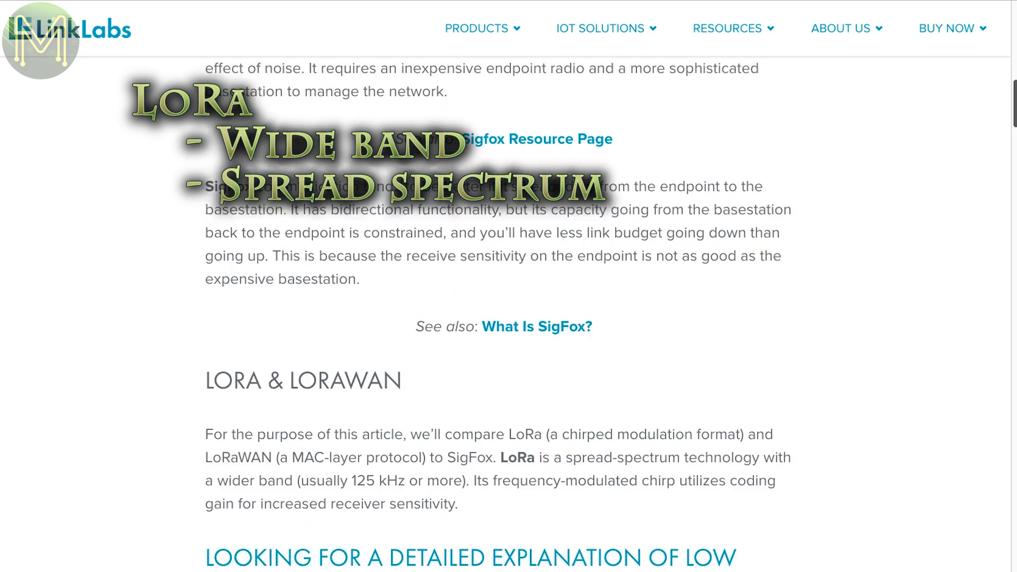
scroll("down", 3)
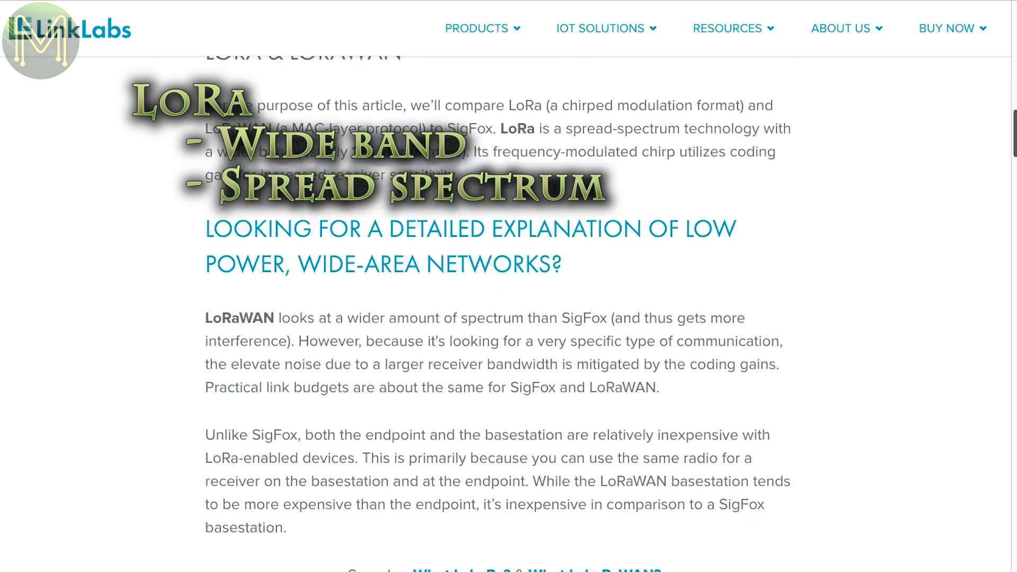
scroll("down", 3)
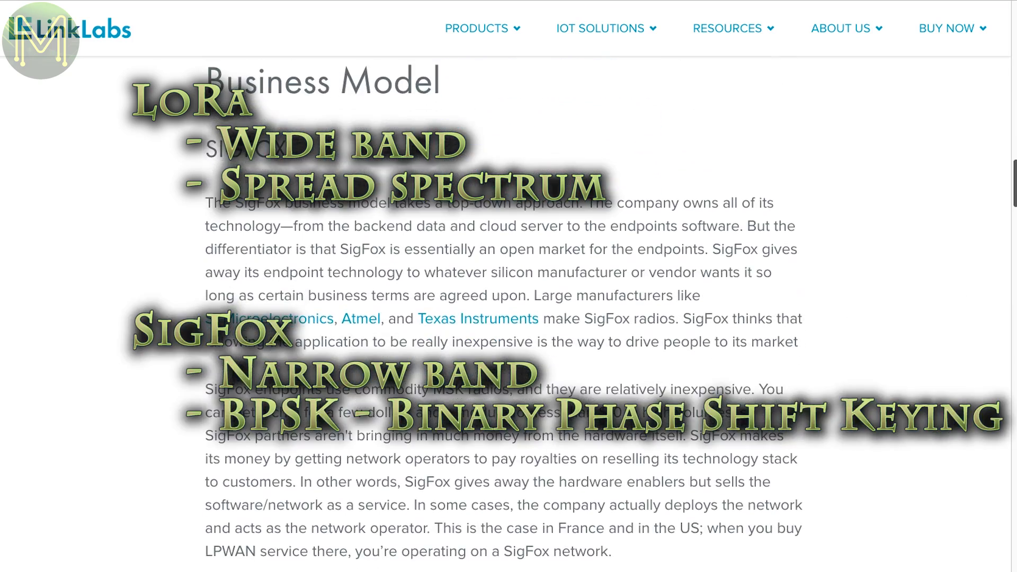
scroll("down", 3)
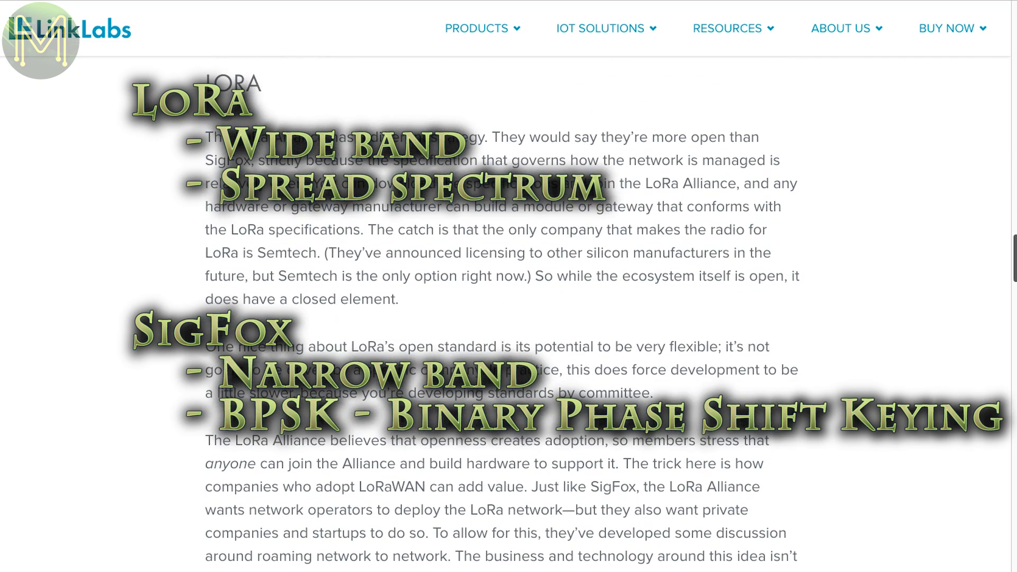
scroll("down", 3)
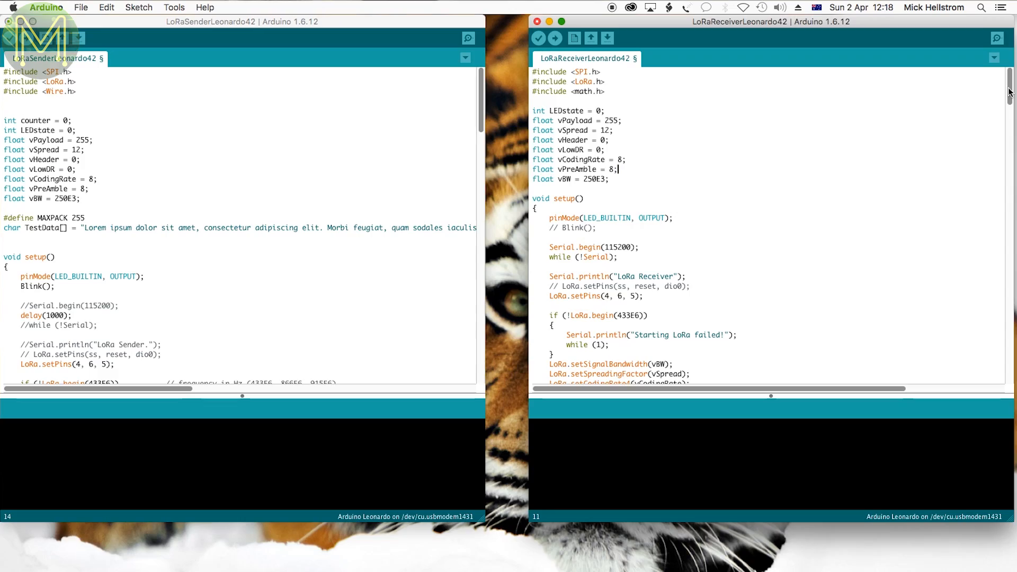
scroll("down", 3)
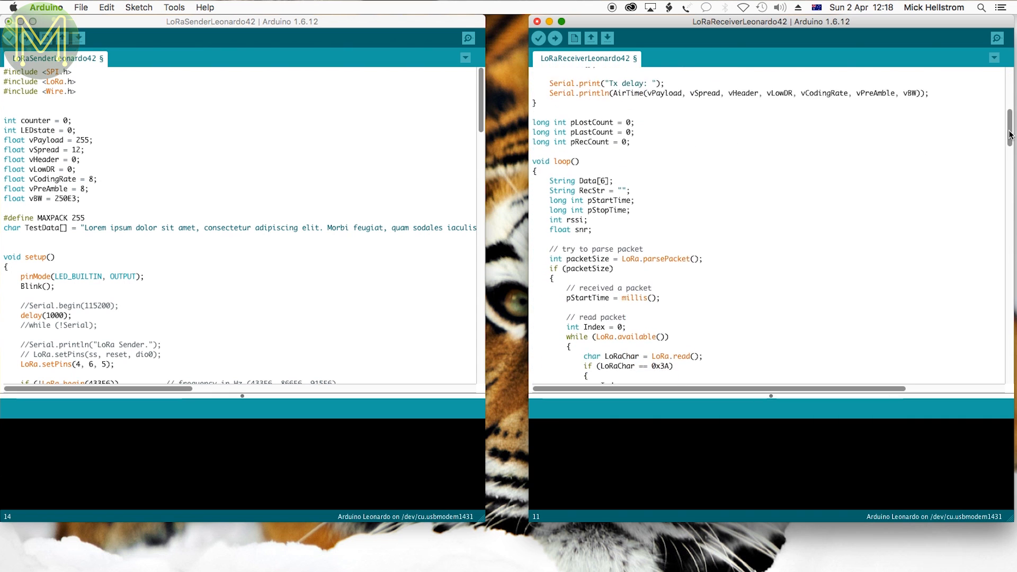
scroll("down", 3)
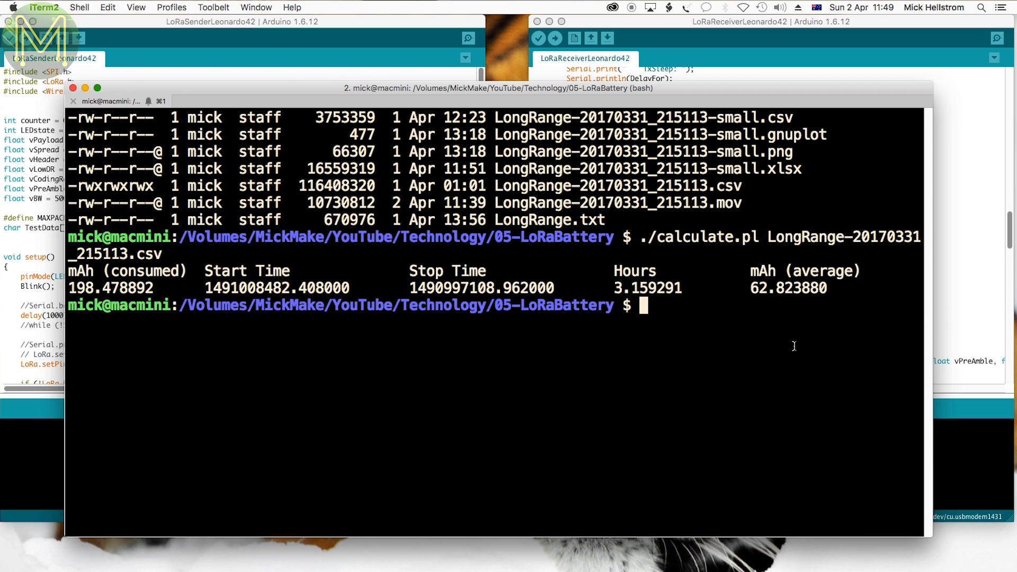
Estimate battery life with qalc '2000/62' for the long-range average draw
type("qalc '2000/62'")
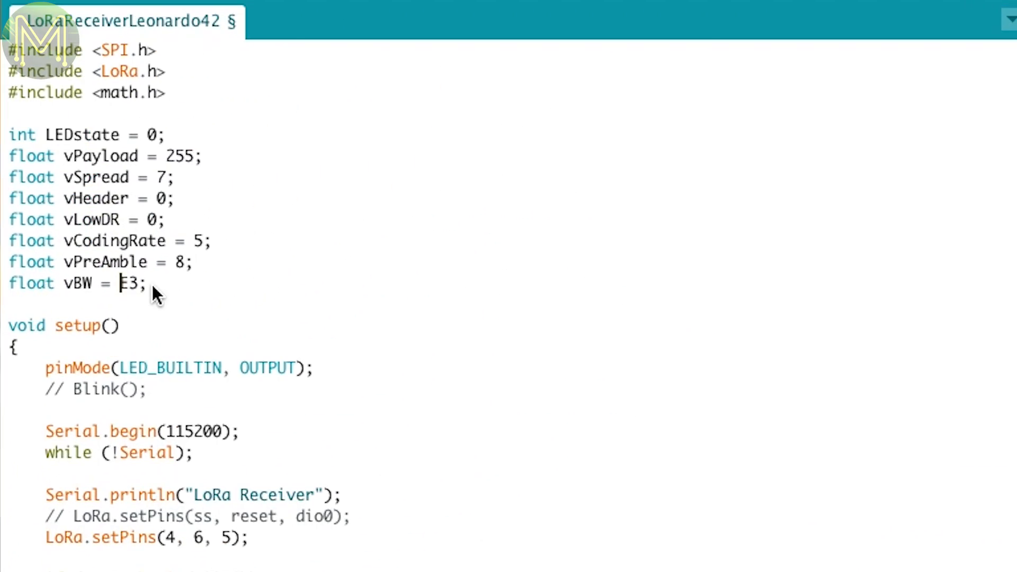
Set the receiver sketch bandwidth vBW to 500E3 for short range
type("500")
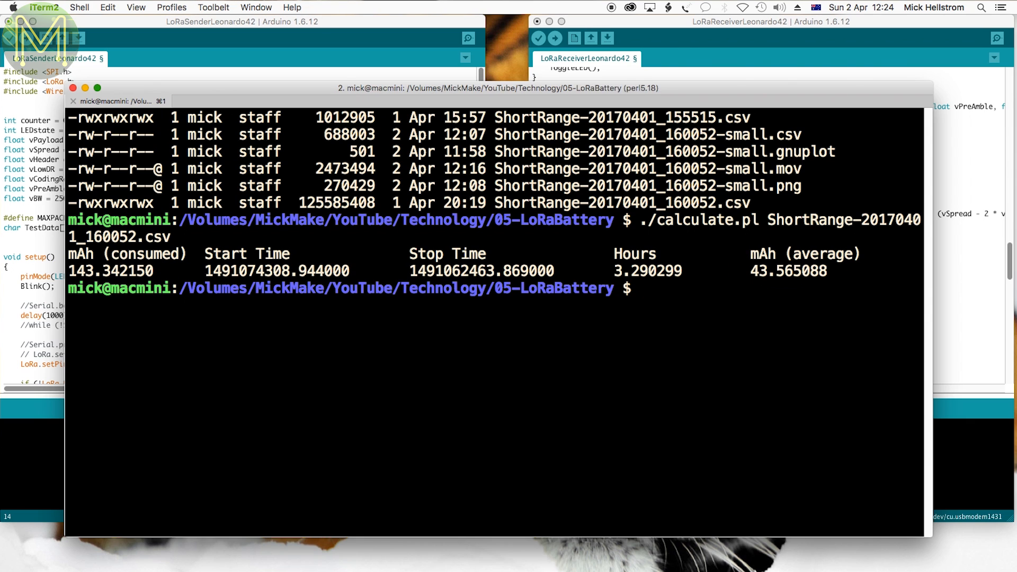
Estimate short-range battery life with qalc '2000 / 43', about 46.51 hours
type("qalc '2000 / 43'")
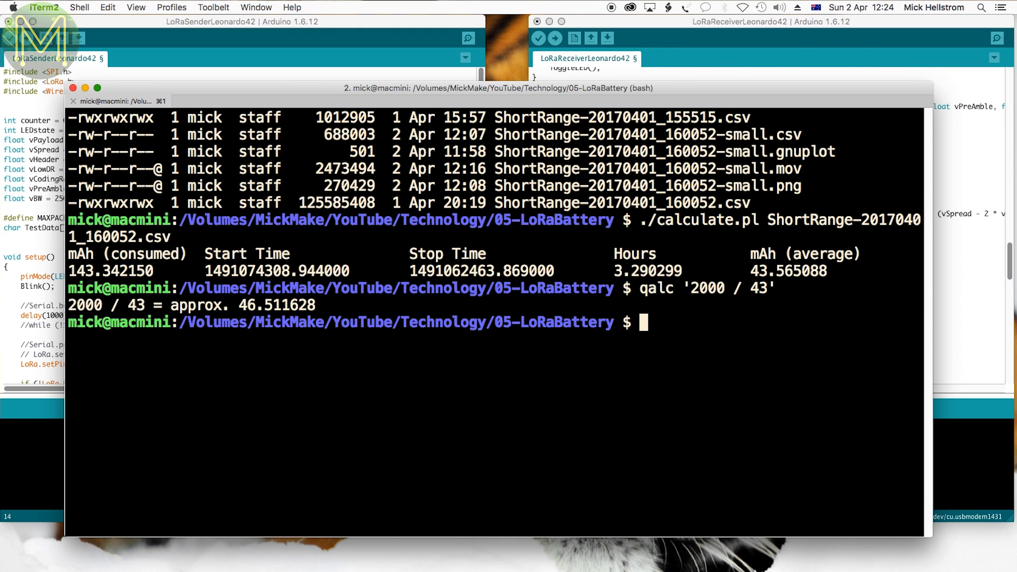